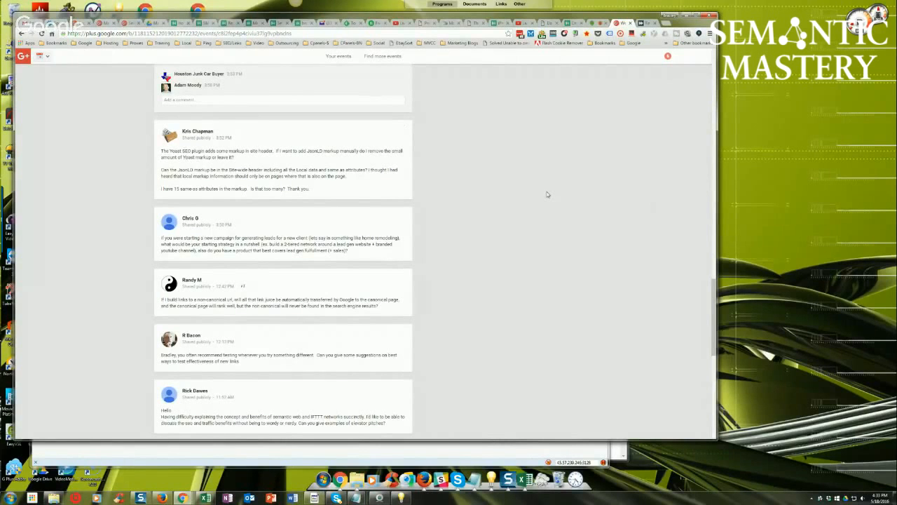
mouse_move(508, 241)
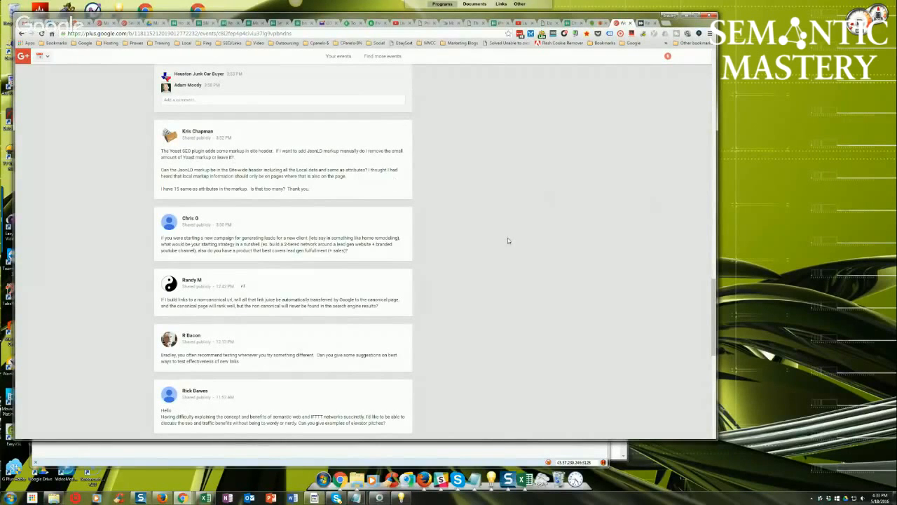